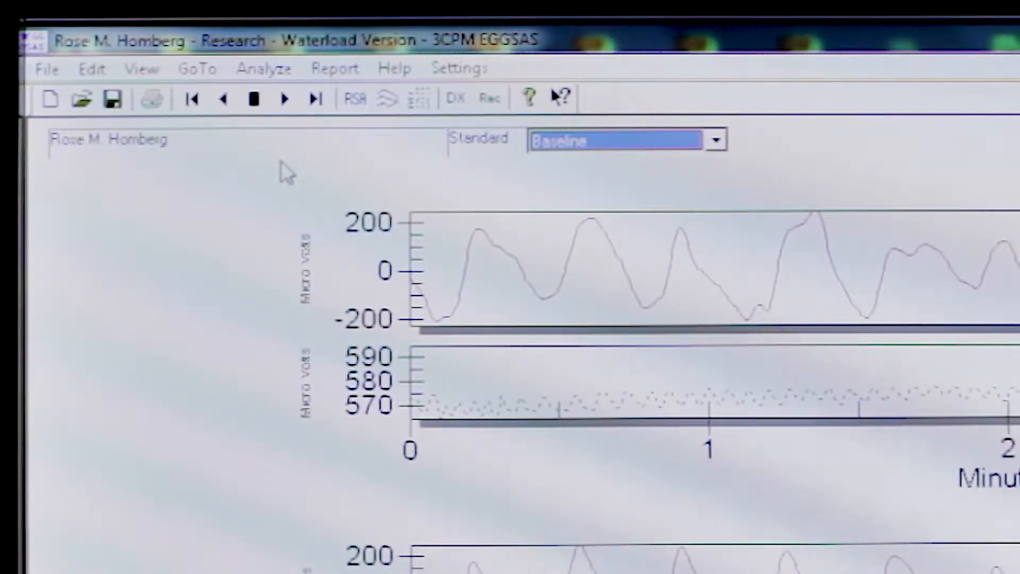
mouse_move(256, 99)
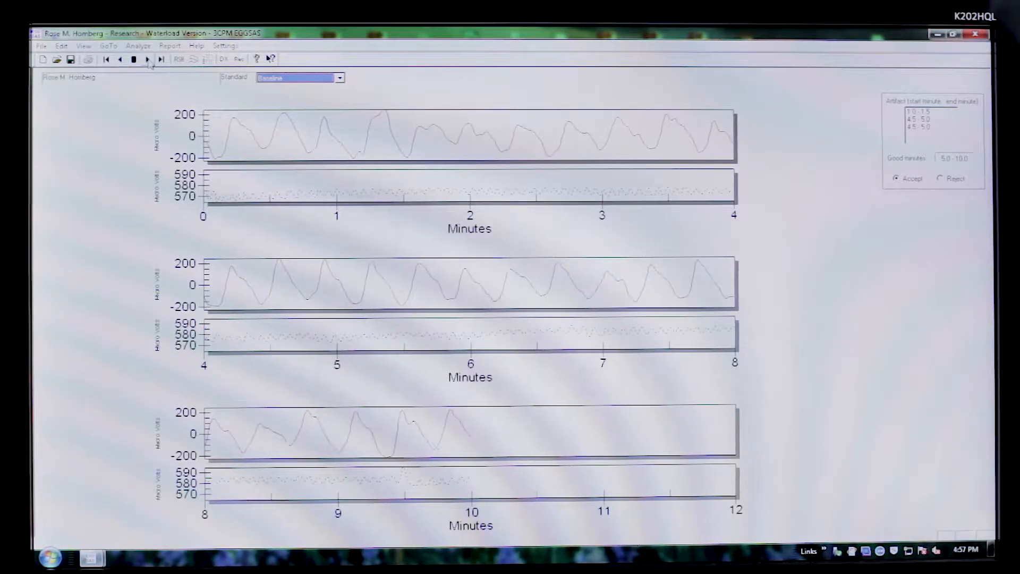
- Select 'Third 10 minute period' so the tracings show minutes 30 to 40
click(300, 78)
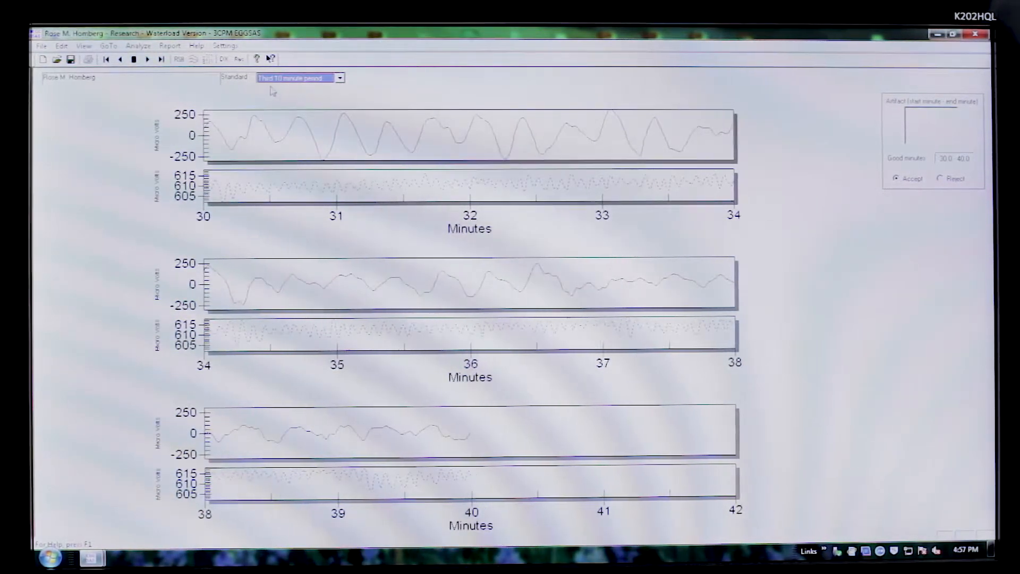
click(108, 46)
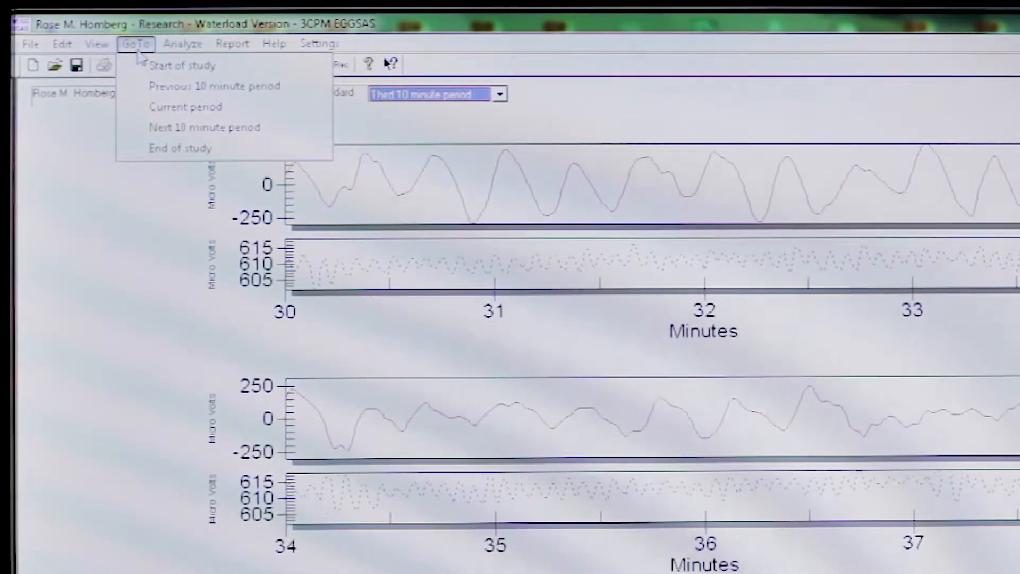
mouse_move(155, 104)
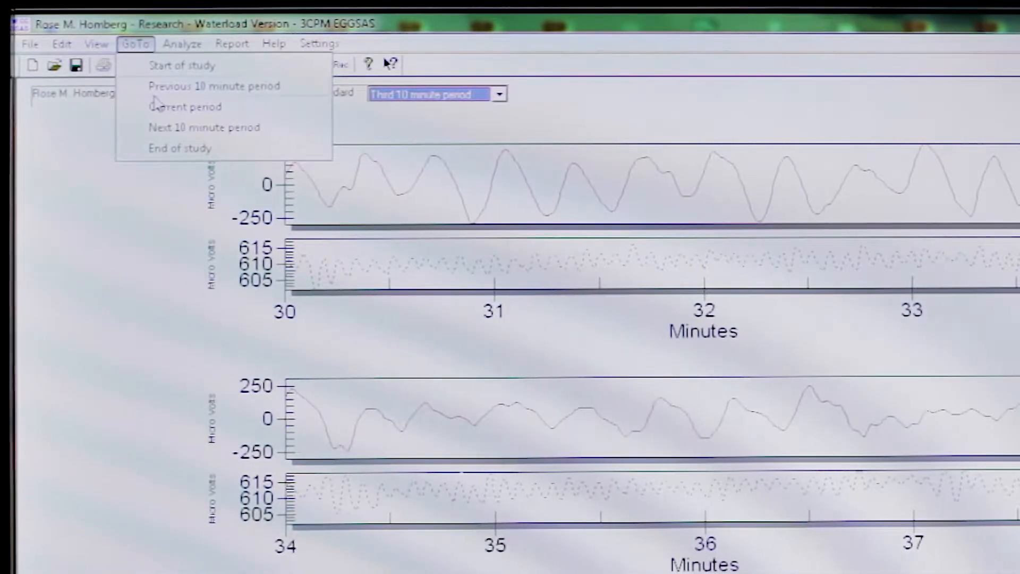